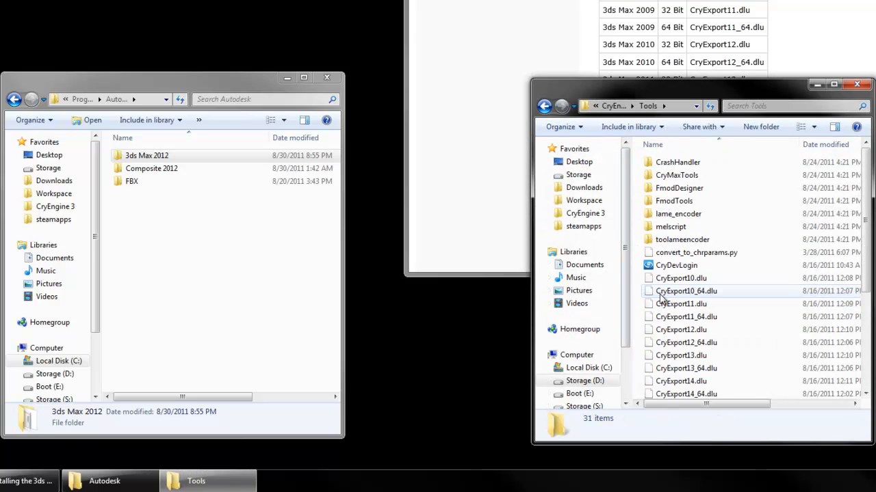
Browse into the 3ds Max 2012 install folder and its plug-in folder in Explorer
{"action": "scroll", "scroll_direction": "down", "scroll_amount": 3}
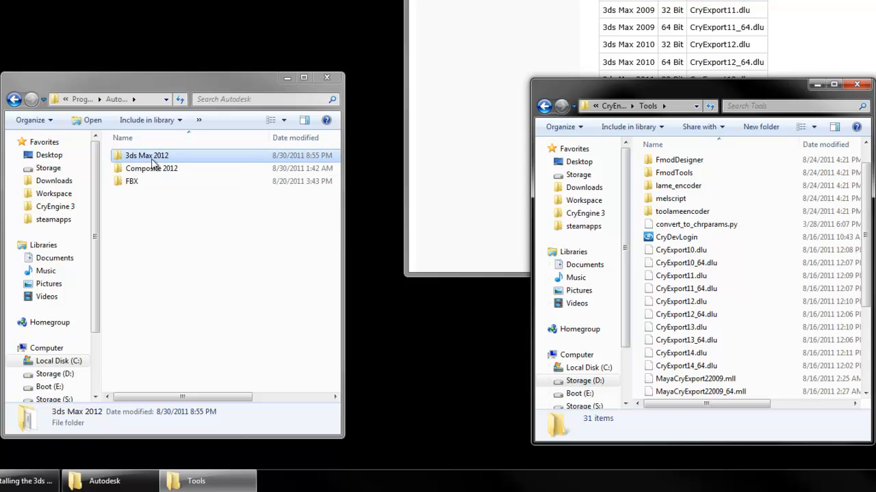
{"action": "double_click", "coordinate": [147, 155]}
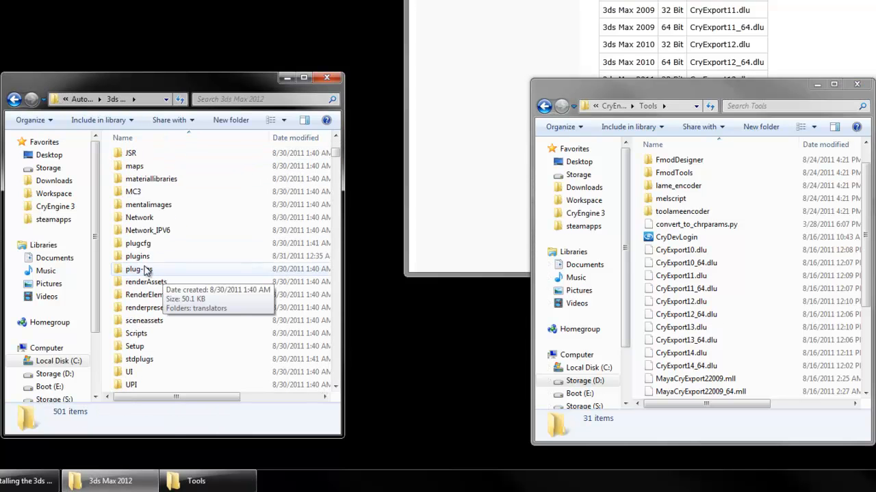
{"action": "double_click", "coordinate": [138, 256]}
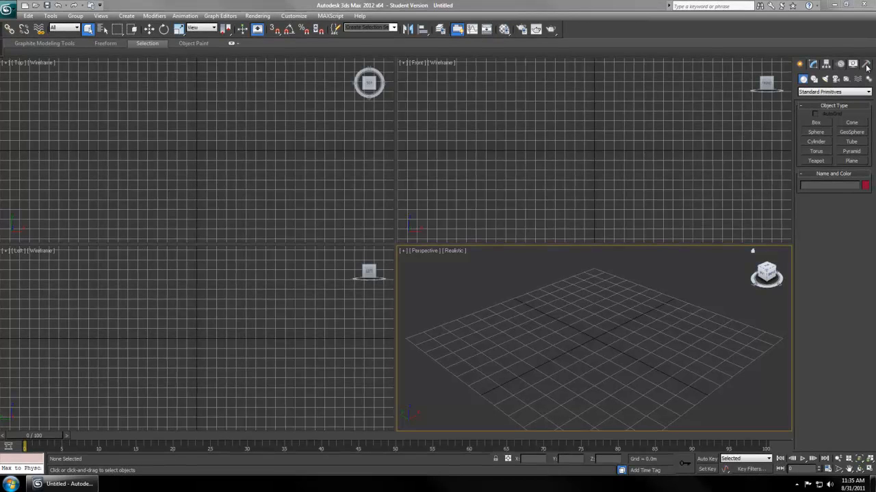
Show the Utilities panel's More list confirming the CryENGINE3 Exporter, then dismiss it
{"action": "left_click", "coordinate": [852, 64]}
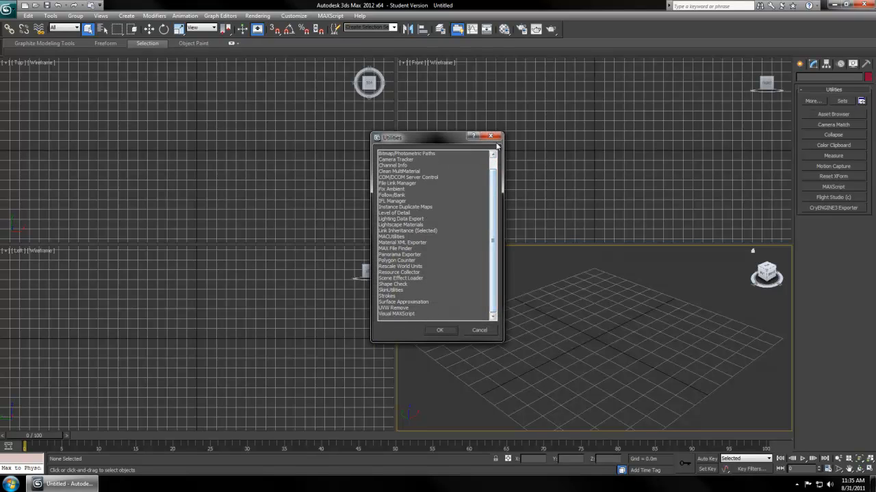
{"action": "left_click", "coordinate": [491, 137]}
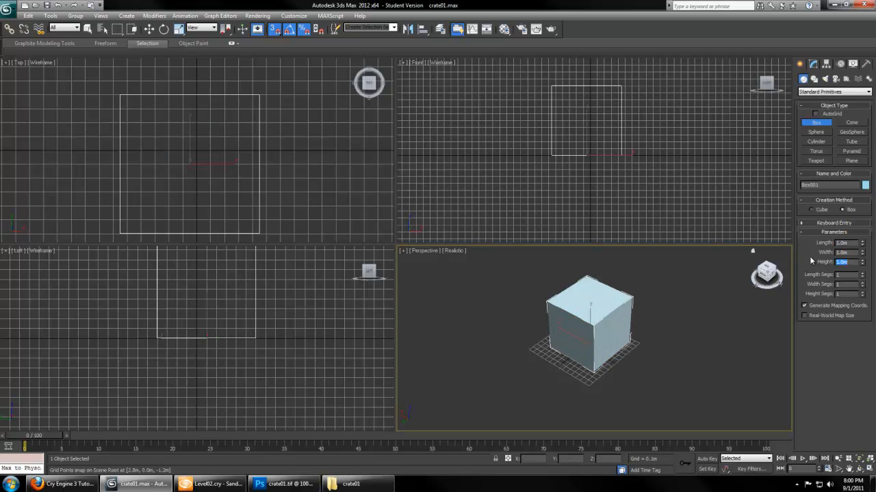
Convert the roughly 1 m box to an Editable Poly and name the object 'proxy'
{"action": "left_click", "coordinate": [812, 64]}
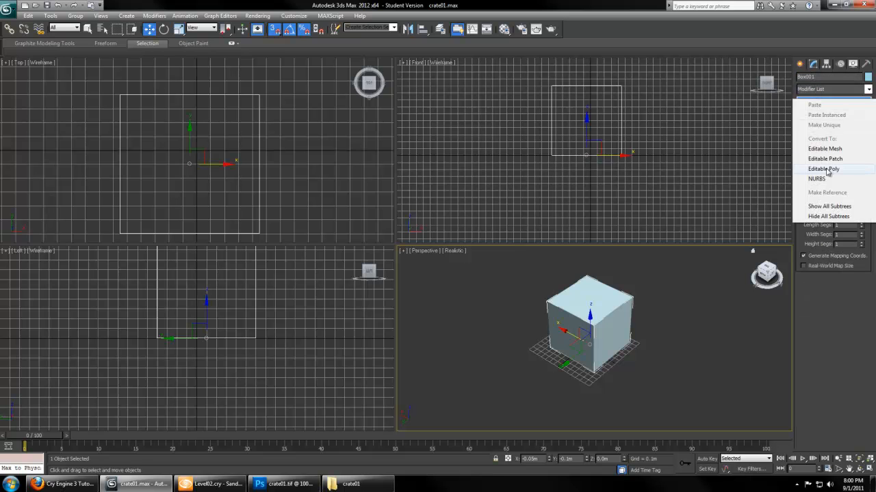
{"action": "left_click", "coordinate": [823, 169]}
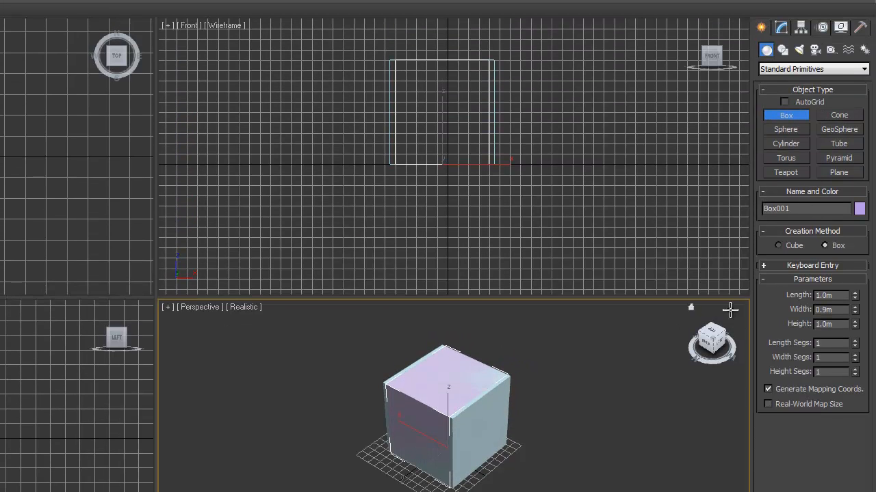
{"action": "left_click", "coordinate": [830, 295]}
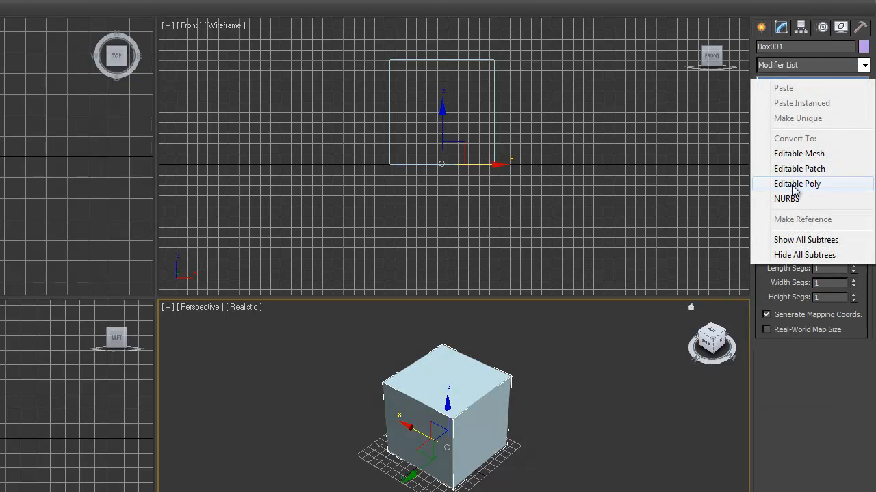
{"action": "left_click", "coordinate": [796, 184]}
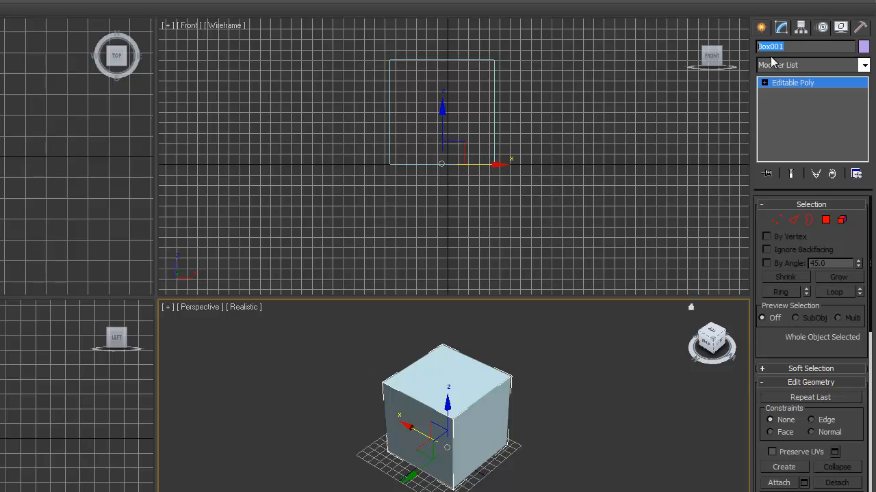
{"action": "type", "text": "proxy"}
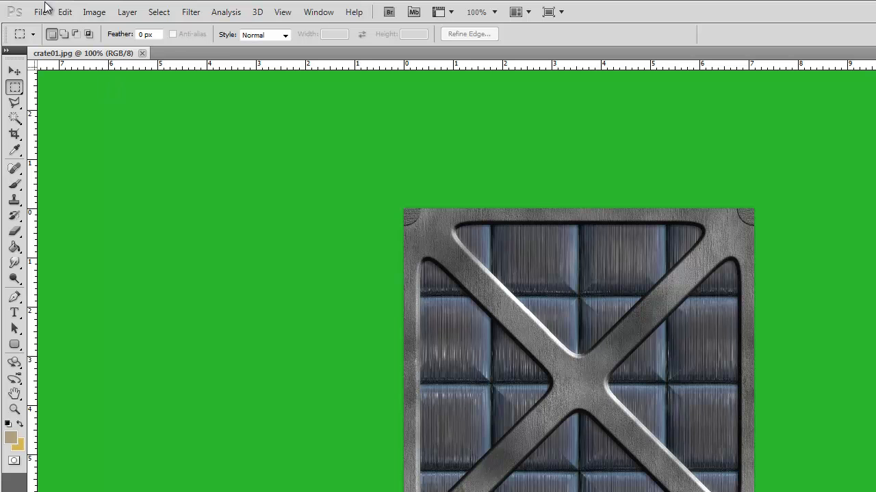
Save the crate texture as crate01.tif via CryTIFPlugin with the Diffuse_highQ preset
{"action": "left_click", "coordinate": [40, 12]}
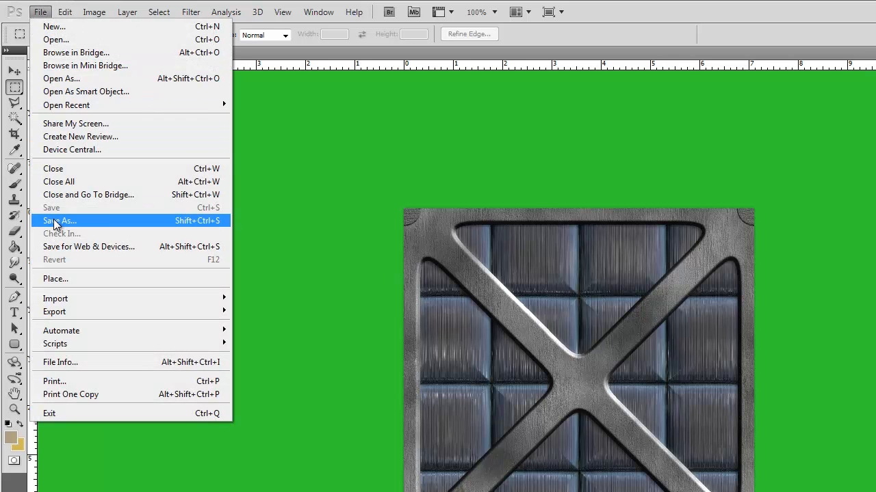
{"action": "left_click", "coordinate": [60, 221]}
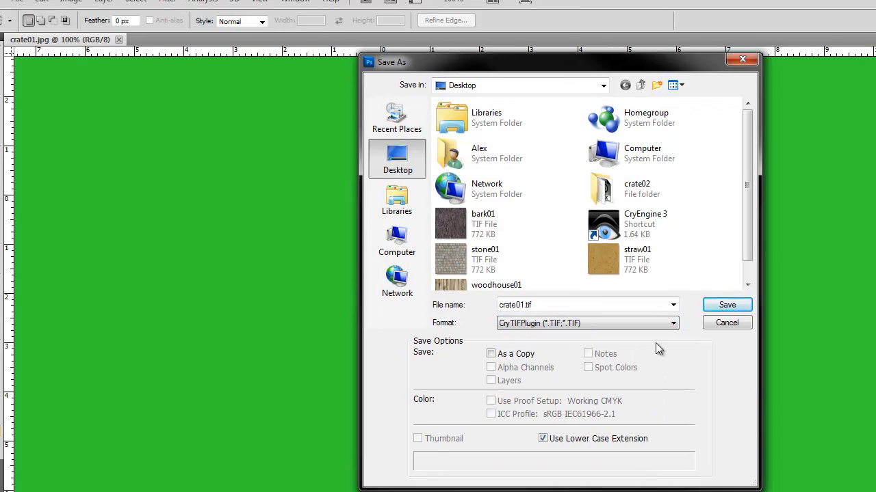
{"action": "left_click", "coordinate": [727, 304]}
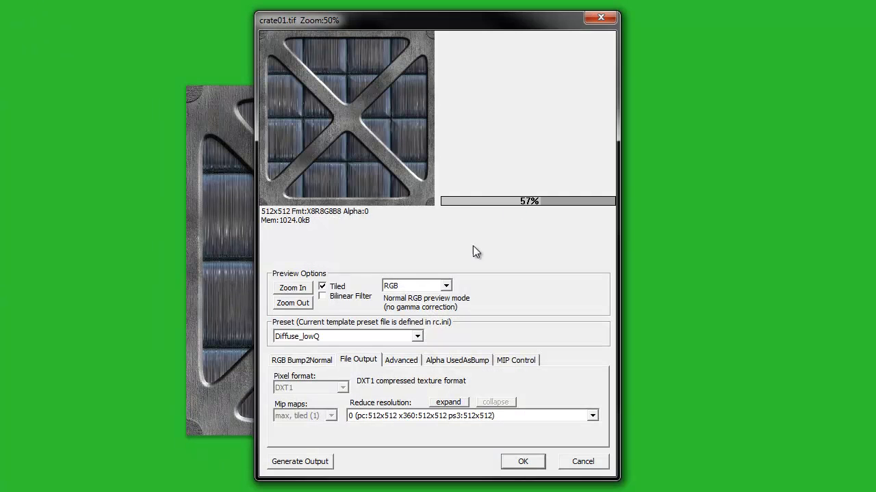
{"action": "left_click", "coordinate": [416, 336]}
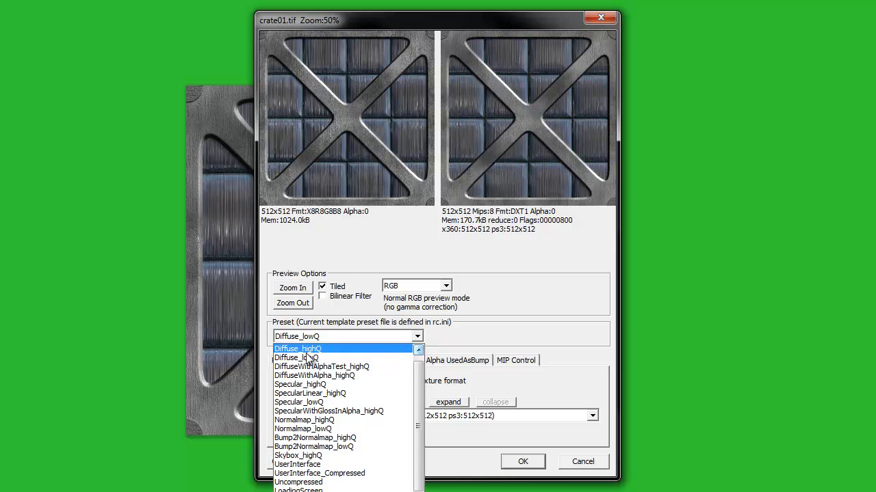
{"action": "left_click", "coordinate": [297, 349]}
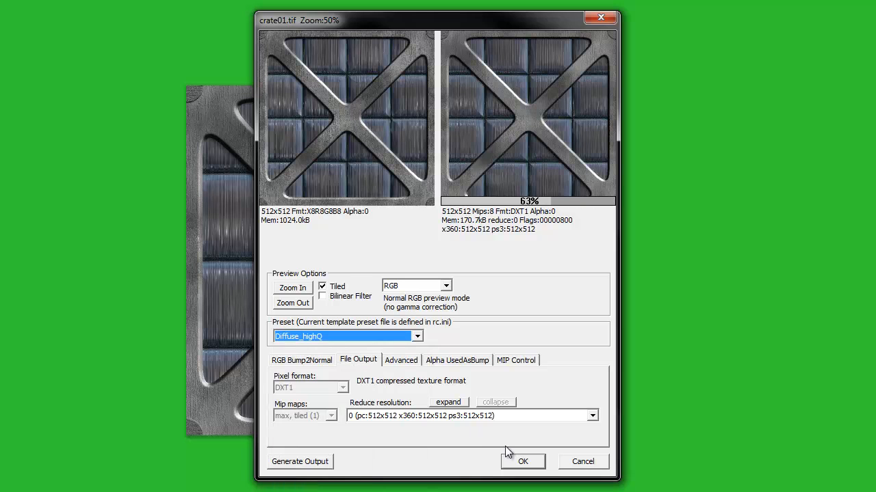
{"action": "left_click", "coordinate": [522, 461]}
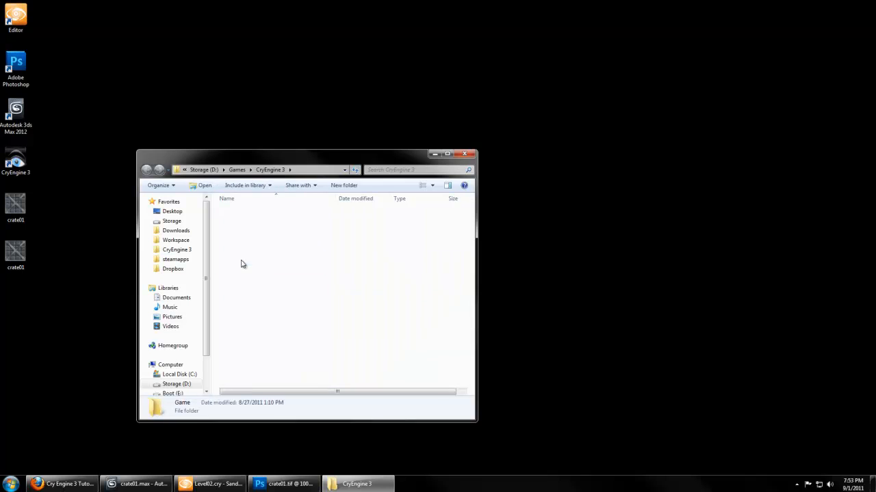
Browse Game\Objects\crate01 showing crate01.dds and crate01.tif, then return to 3ds Max
{"action": "double_click", "coordinate": [182, 402]}
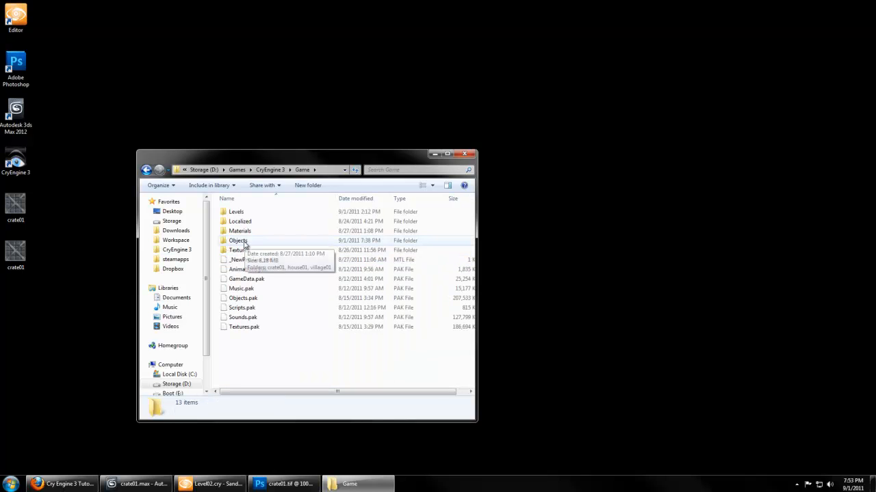
{"action": "double_click", "coordinate": [237, 240]}
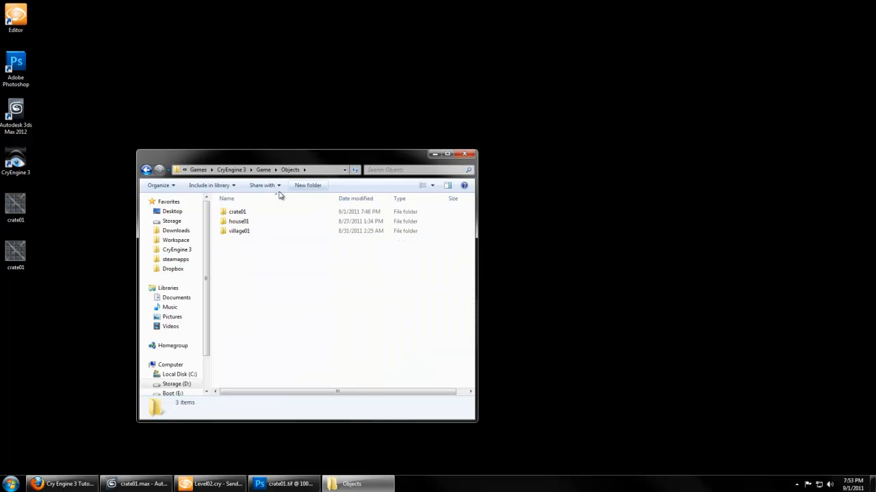
{"action": "left_click", "coordinate": [237, 211]}
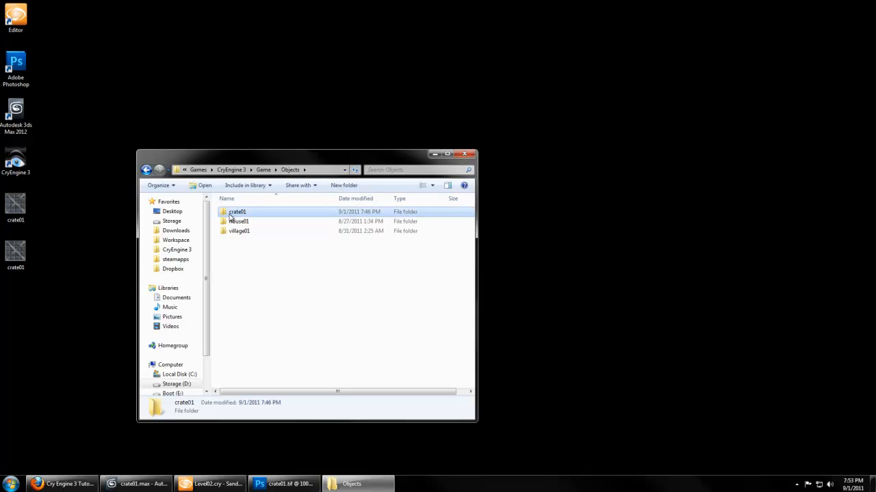
{"action": "double_click", "coordinate": [236, 211]}
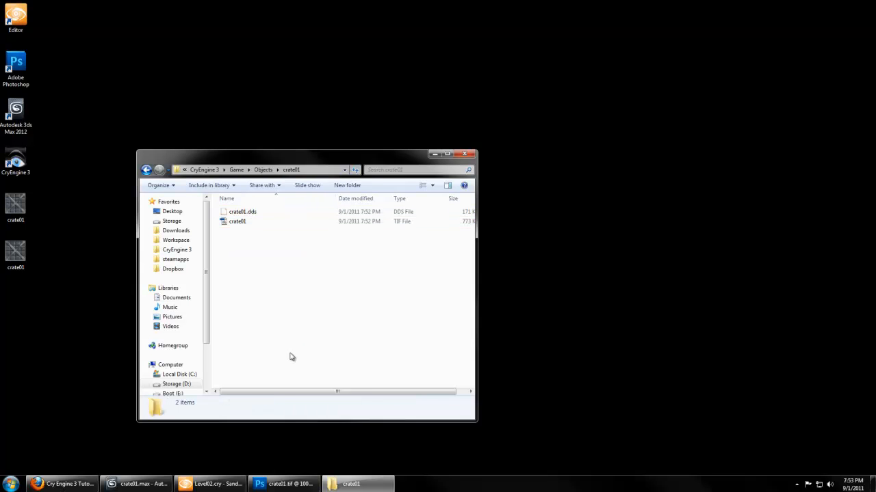
{"action": "left_click", "coordinate": [137, 484]}
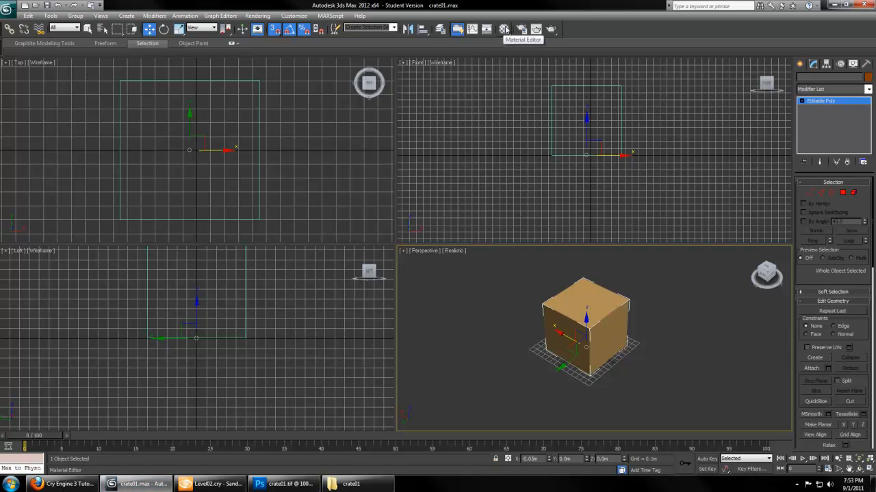
Create a Multi/Sub-Object material named crate01, discarding the old material
{"action": "left_click", "coordinate": [504, 28]}
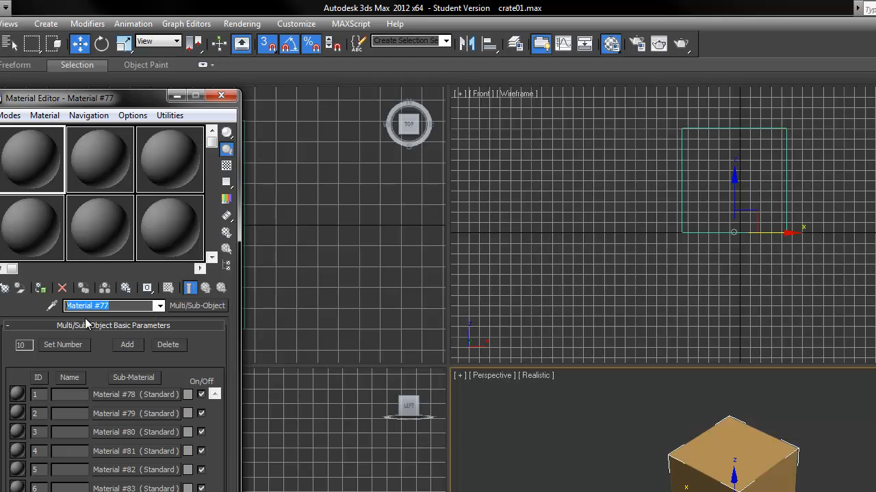
{"action": "type", "text": "crate01"}
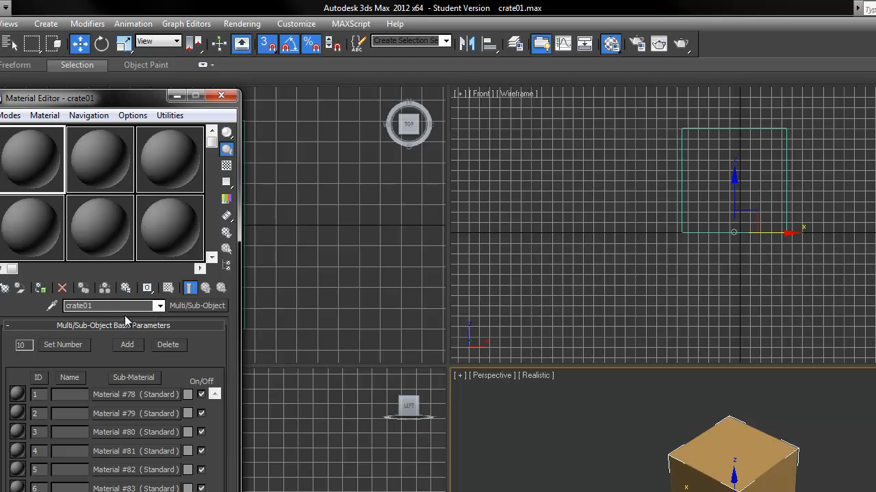
{"action": "left_click", "coordinate": [197, 306]}
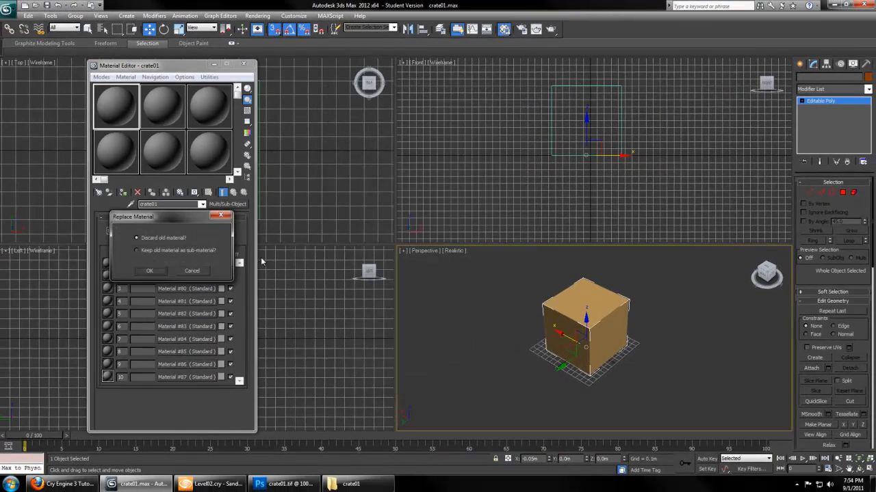
{"action": "left_click", "coordinate": [149, 270]}
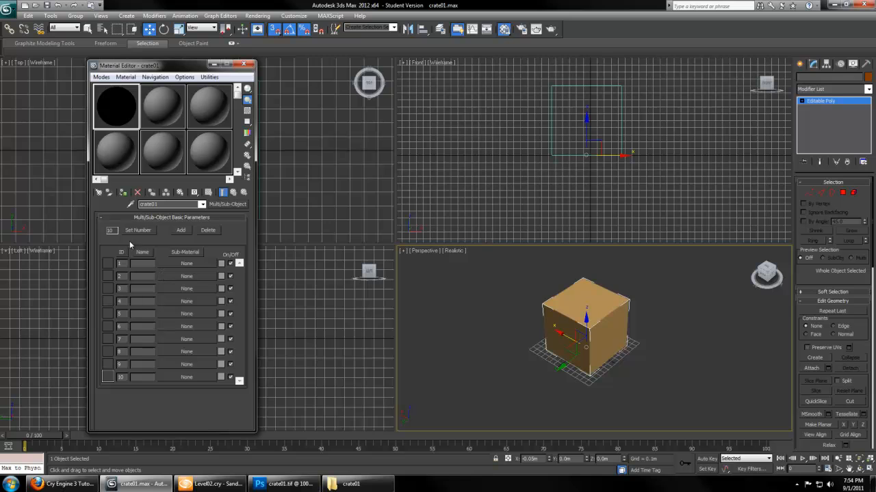
Reduce the material to 2 sub-material slots and start a new material in slot 1
{"action": "left_click", "coordinate": [138, 230]}
{"action": "type", "text": "2"}
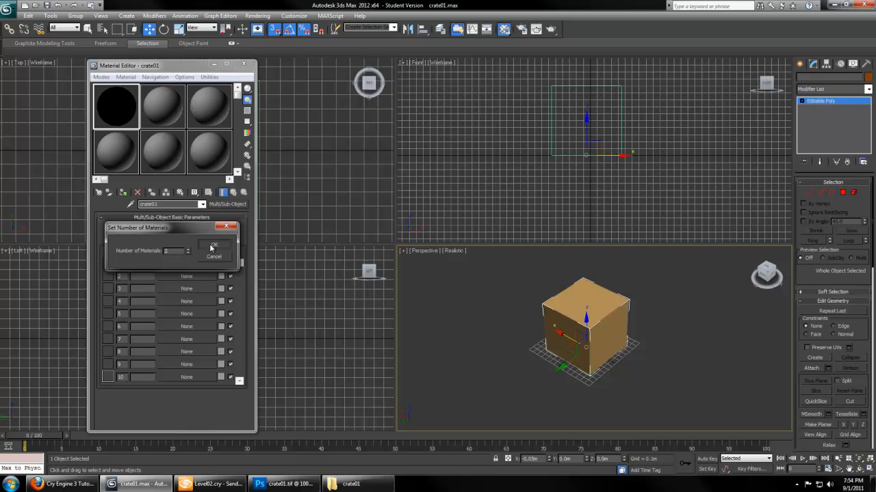
{"action": "left_click", "coordinate": [212, 246]}
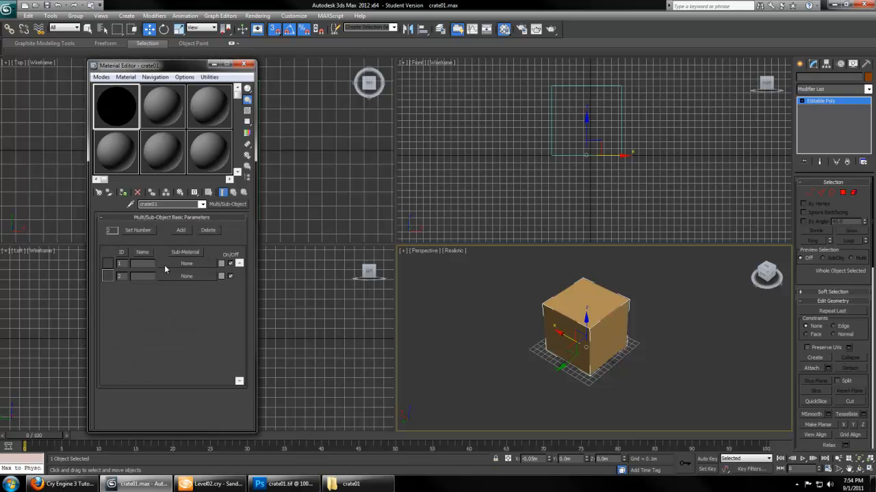
{"action": "left_click", "coordinate": [186, 263]}
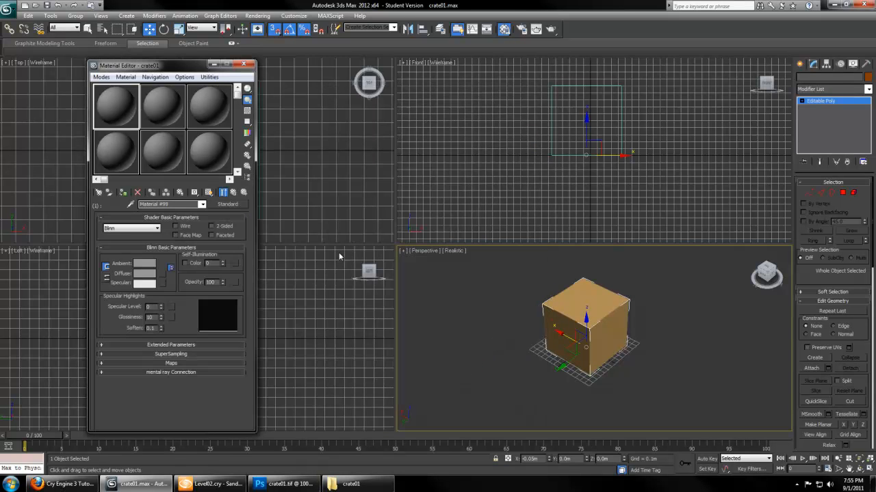
Set sub-material 1 to Crytek Shader with Game\Objects\crate01\crate01.tif as its diffuse bitmap
{"action": "left_click", "coordinate": [156, 227]}
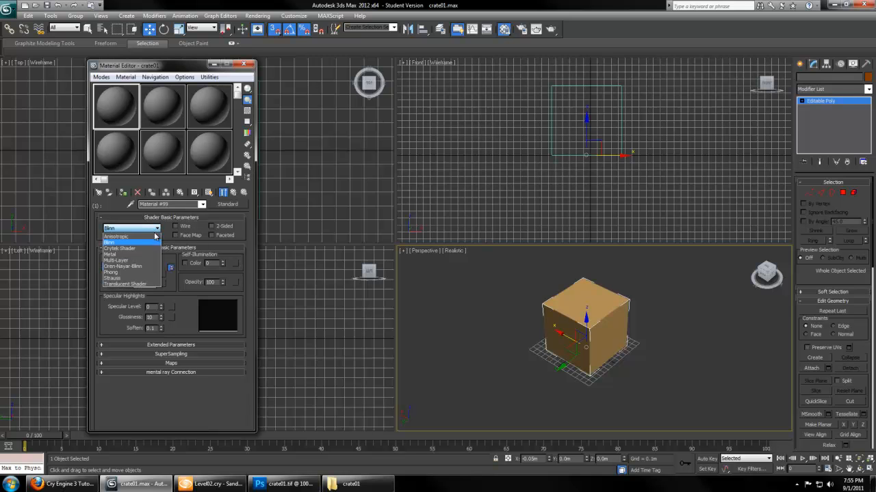
{"action": "left_click", "coordinate": [123, 247]}
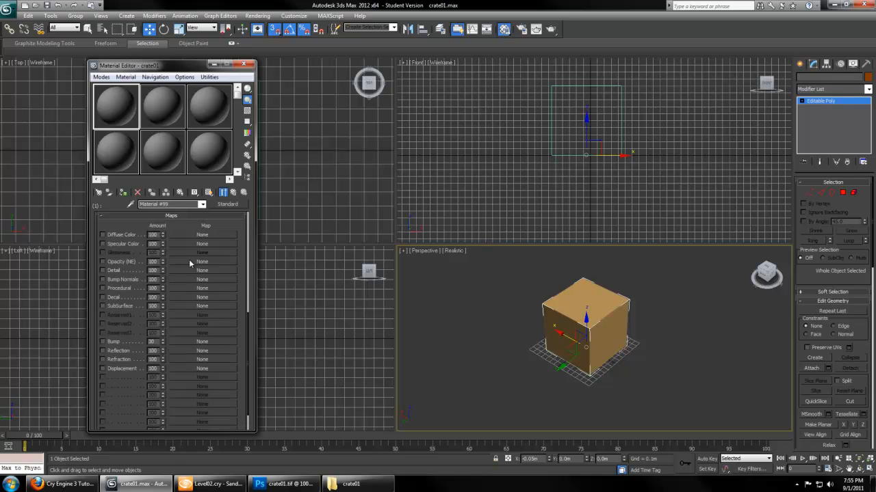
{"action": "left_click", "coordinate": [202, 234]}
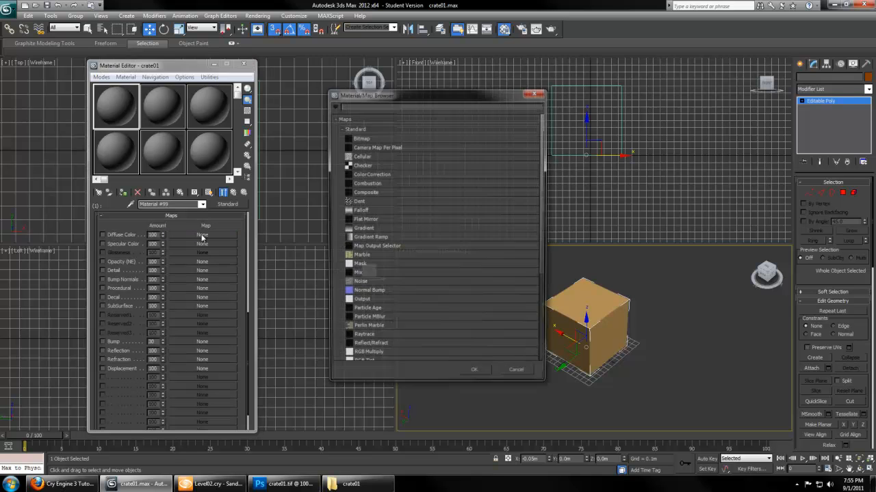
{"action": "left_click", "coordinate": [360, 137]}
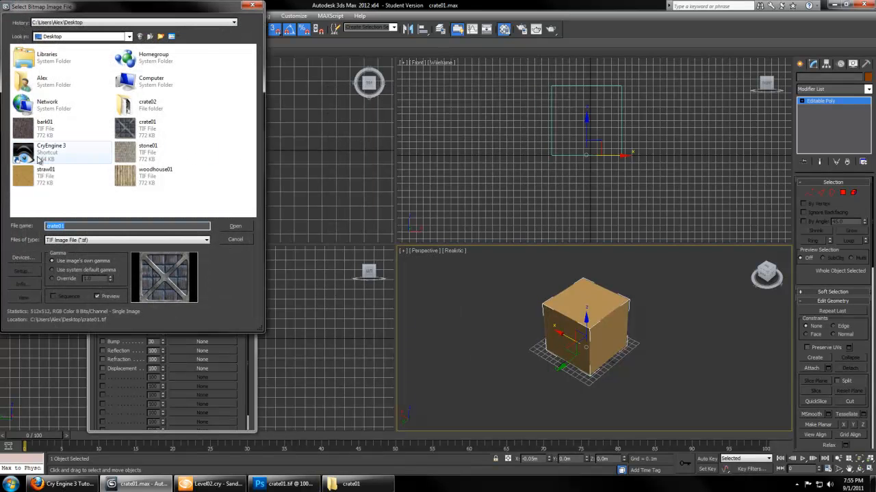
{"action": "double_click", "coordinate": [51, 149]}
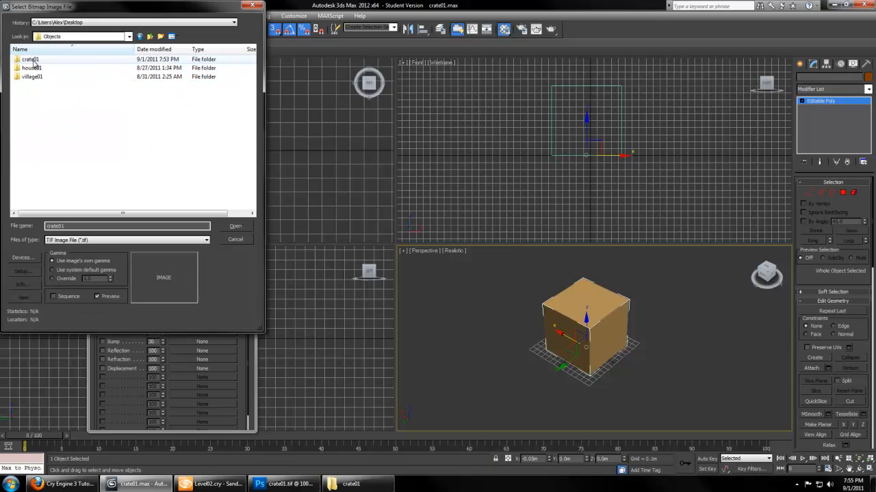
{"action": "double_click", "coordinate": [29, 59]}
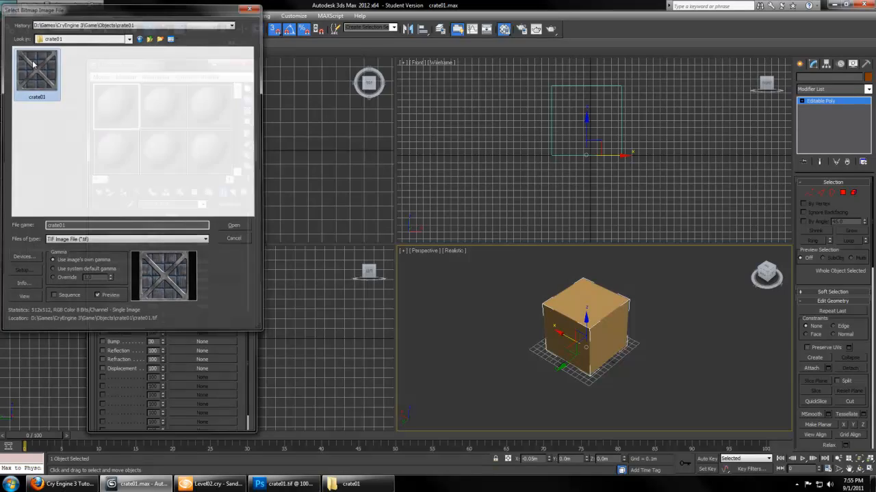
{"action": "left_click", "coordinate": [234, 225]}
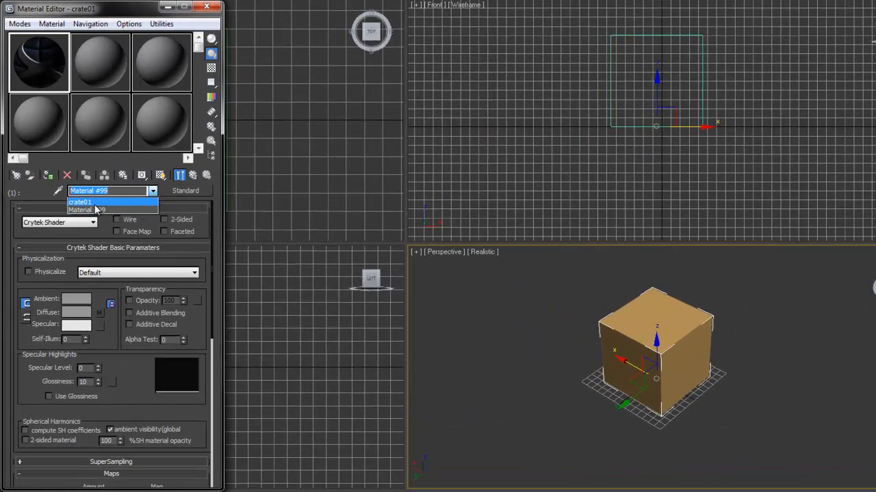
Rename the first sub-material to crate01 and go back to the parent multi-material
{"action": "left_click", "coordinate": [80, 203]}
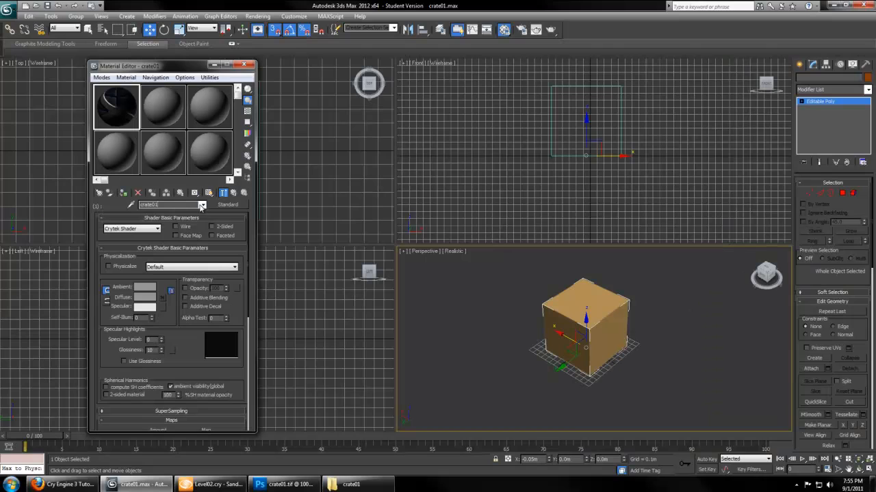
{"action": "left_click", "coordinate": [227, 204]}
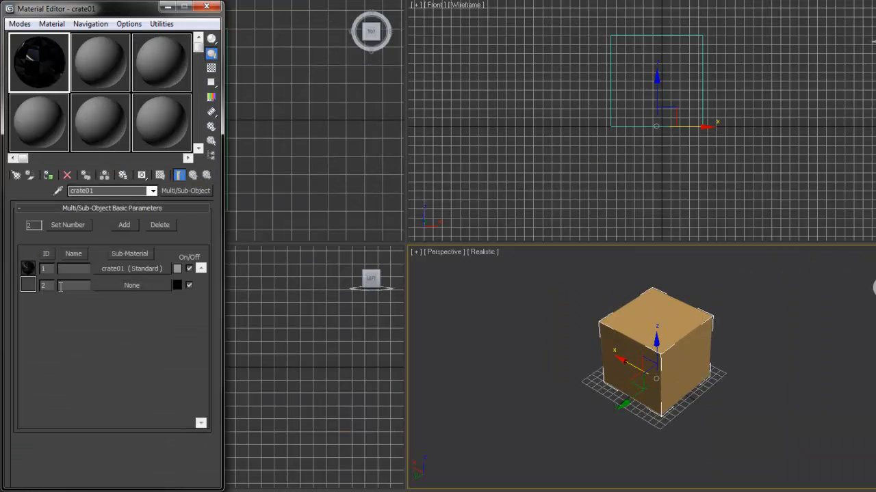
Create the slot 2 sub-material as a Crytek Shader with Physicalize enabled
{"action": "left_click", "coordinate": [132, 285]}
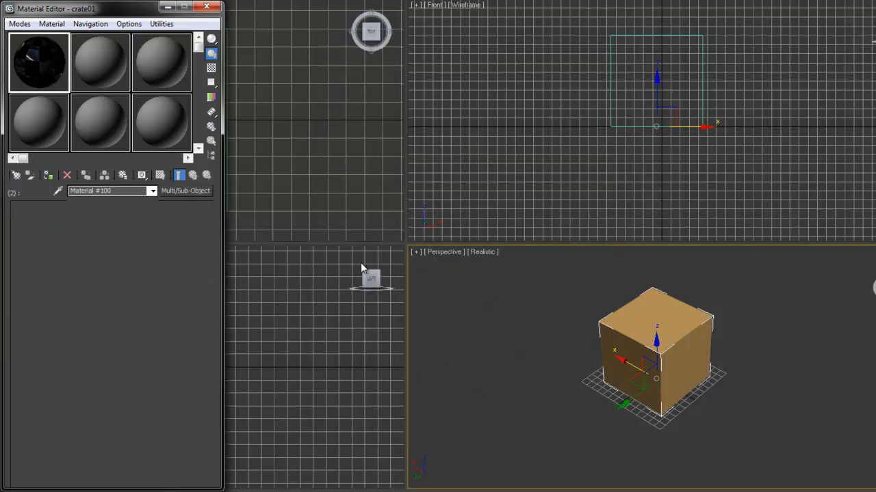
{"action": "left_click", "coordinate": [58, 222]}
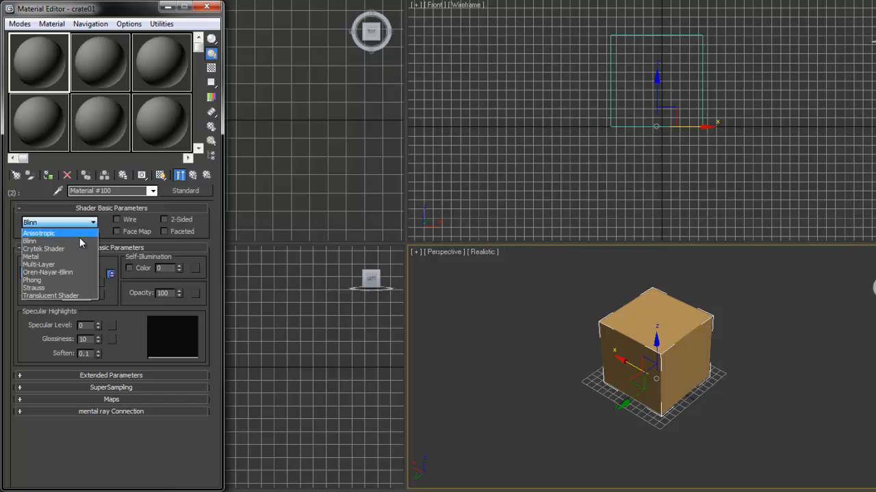
{"action": "left_click", "coordinate": [44, 248]}
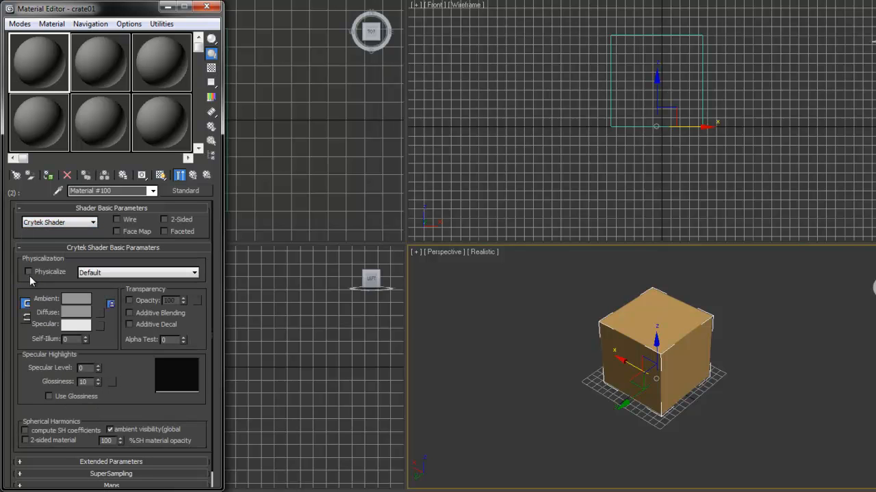
{"action": "left_click", "coordinate": [29, 271]}
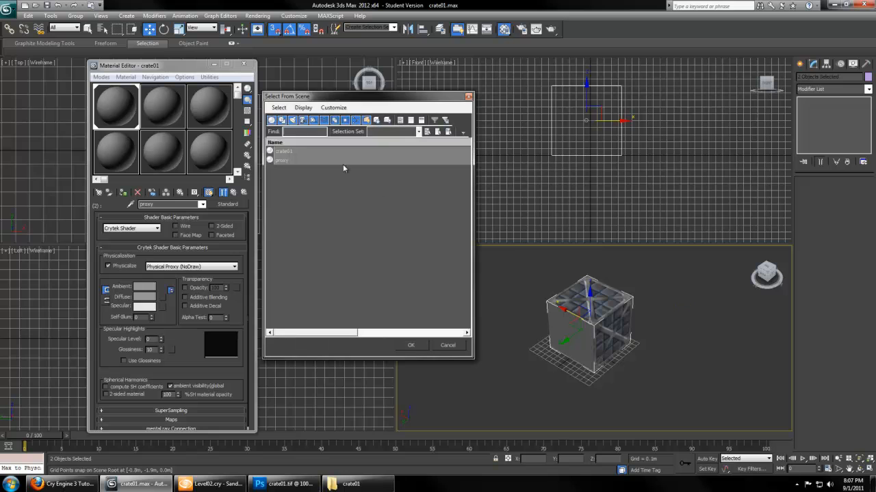
Return to the crate01 multi-material listing crate01 and proxy, then close the Material Editor
{"action": "left_click", "coordinate": [448, 345]}
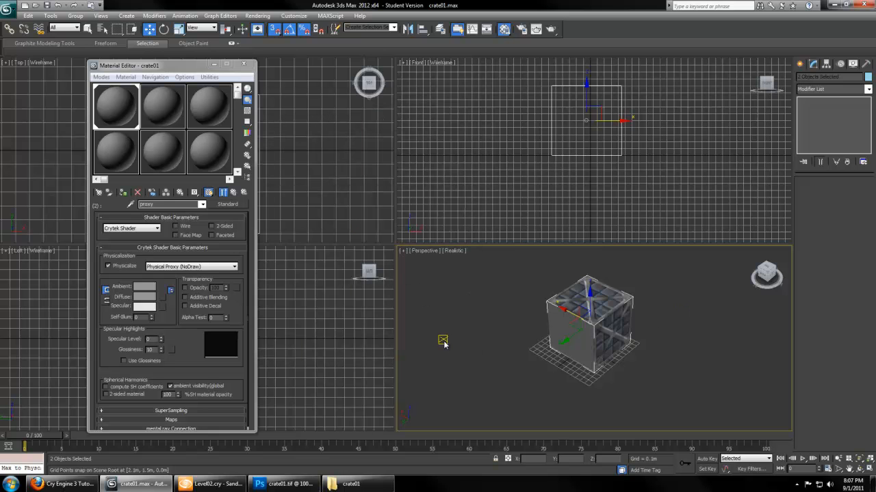
{"action": "left_click", "coordinate": [203, 205]}
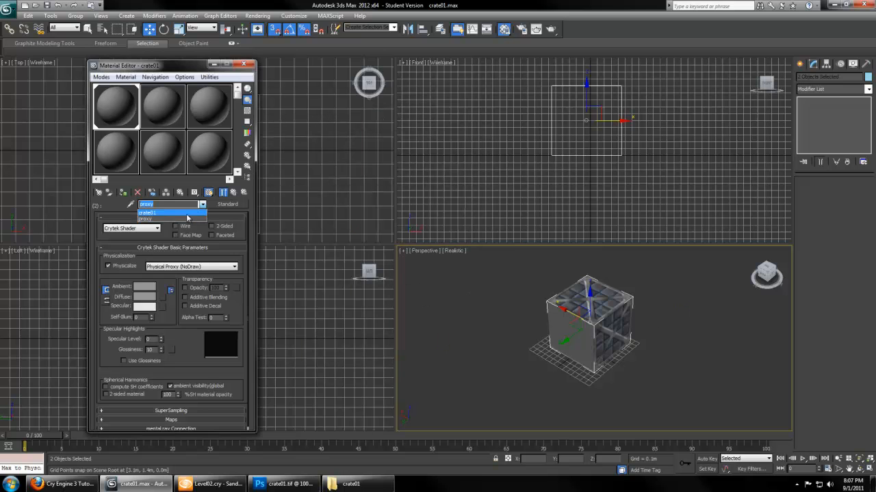
{"action": "left_click", "coordinate": [148, 212]}
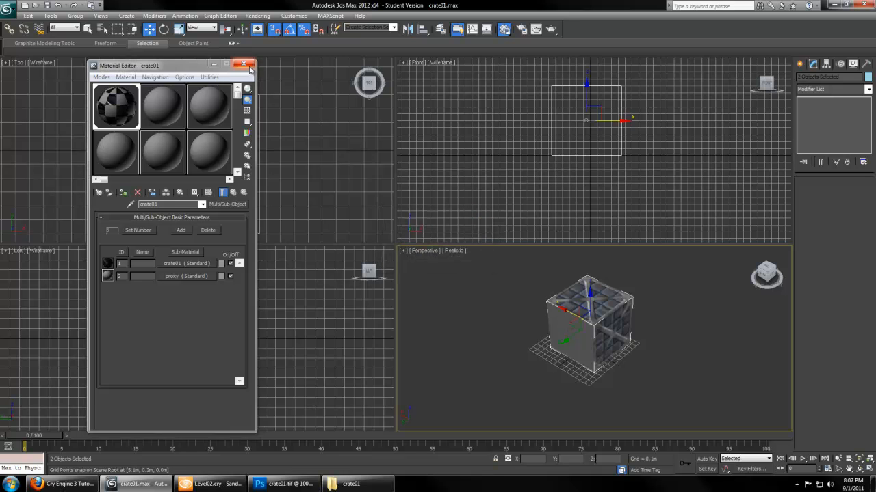
{"action": "left_click", "coordinate": [244, 64]}
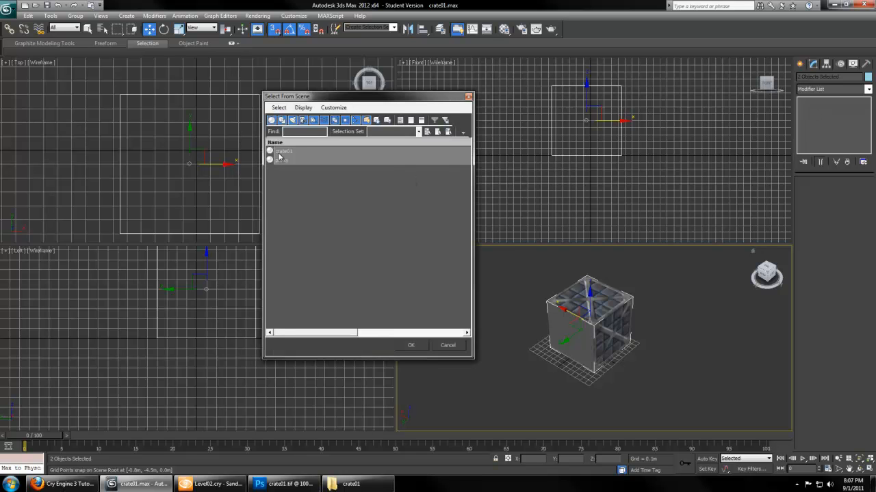
Select crate01's polygons at element level and assign them material ID 1 in the Editable Poly rollout
{"action": "left_click", "coordinate": [410, 345]}
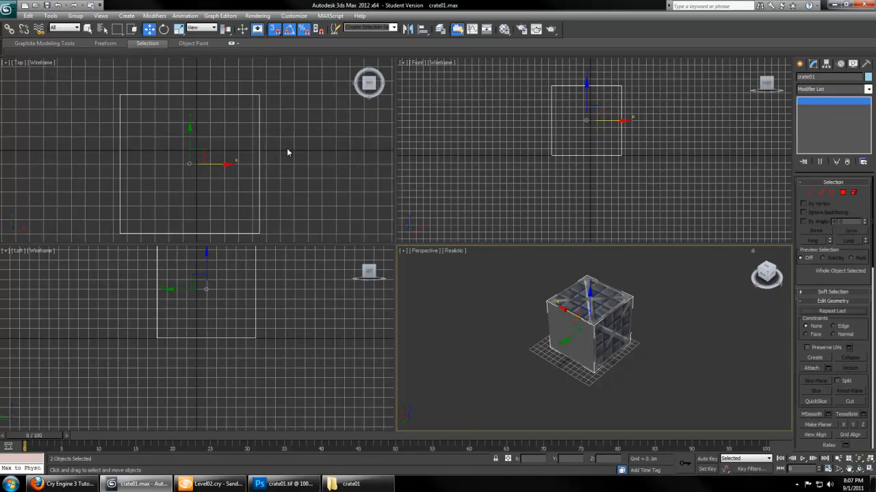
{"action": "left_click", "coordinate": [843, 193]}
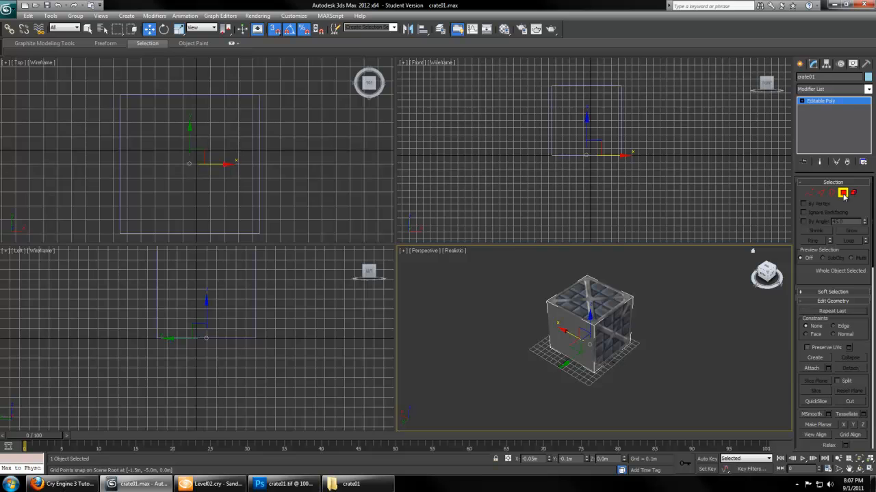
{"action": "left_click", "coordinate": [843, 193]}
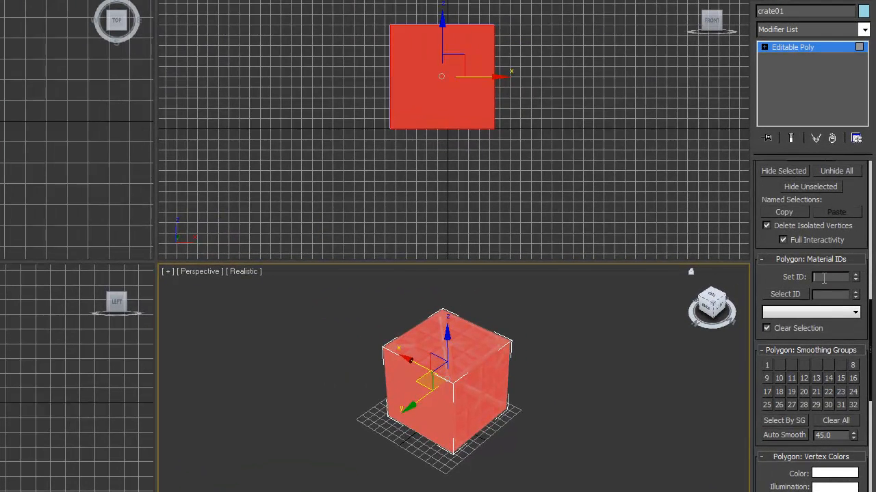
{"action": "left_click", "coordinate": [854, 274]}
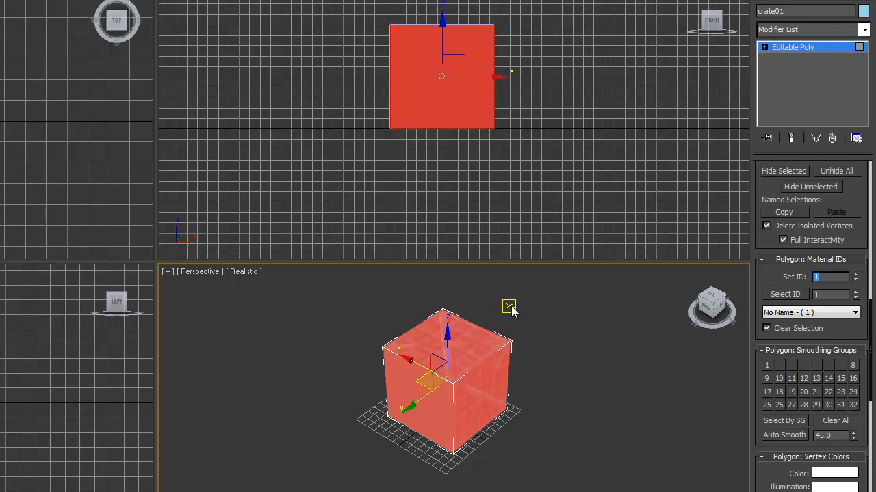
{"action": "left_click", "coordinate": [76, 24]}
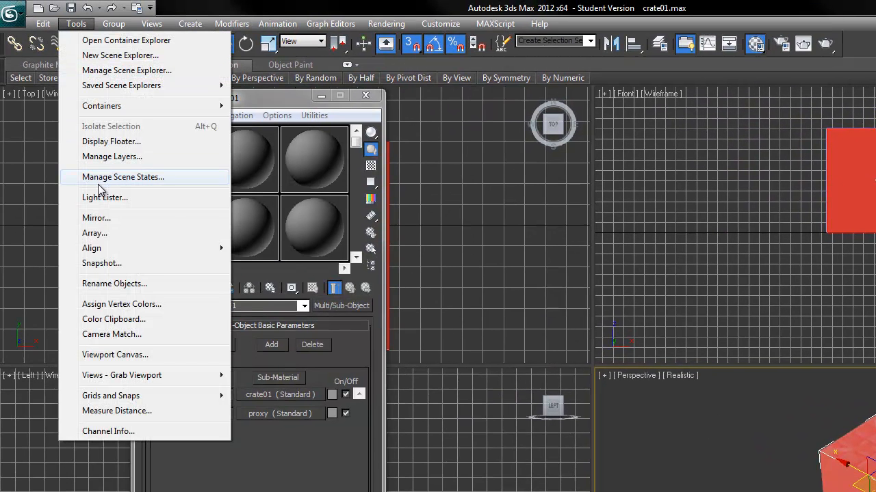
{"action": "mouse_move", "coordinate": [112, 141]}
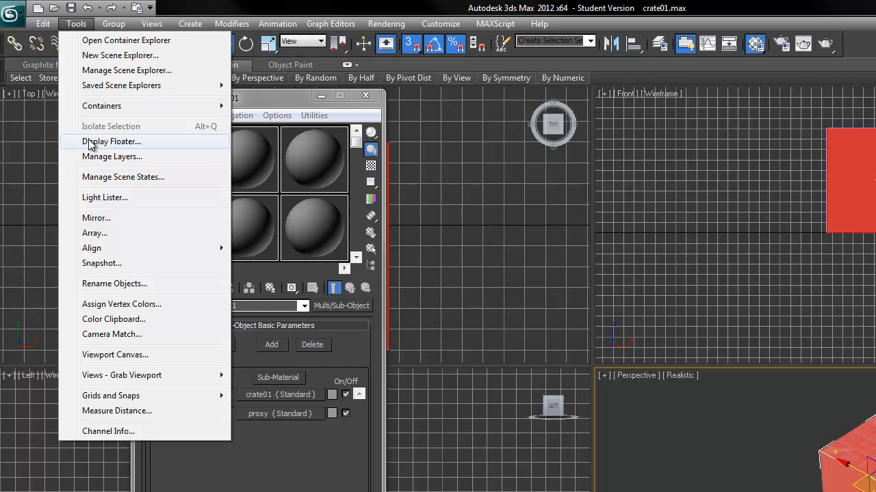
Use the Display Floater to hide the textured crate and reveal the proxy, then select the proxy object
{"action": "left_click", "coordinate": [111, 142]}
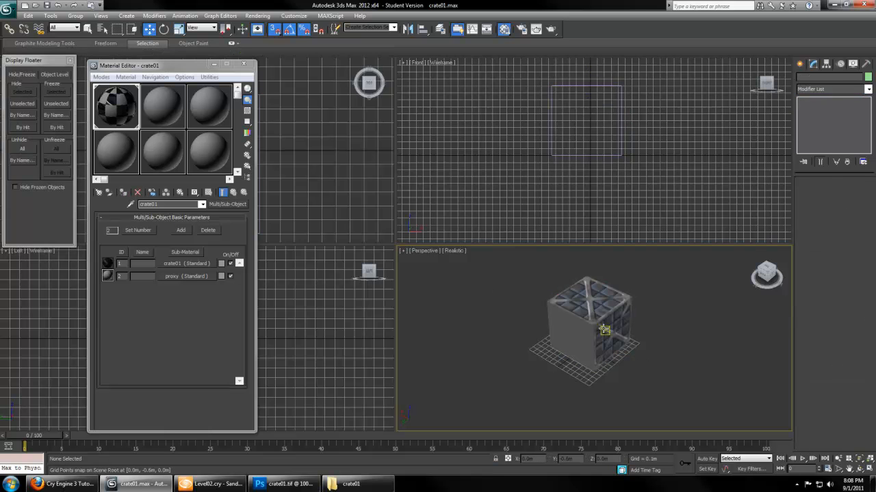
{"action": "left_click", "coordinate": [586, 328]}
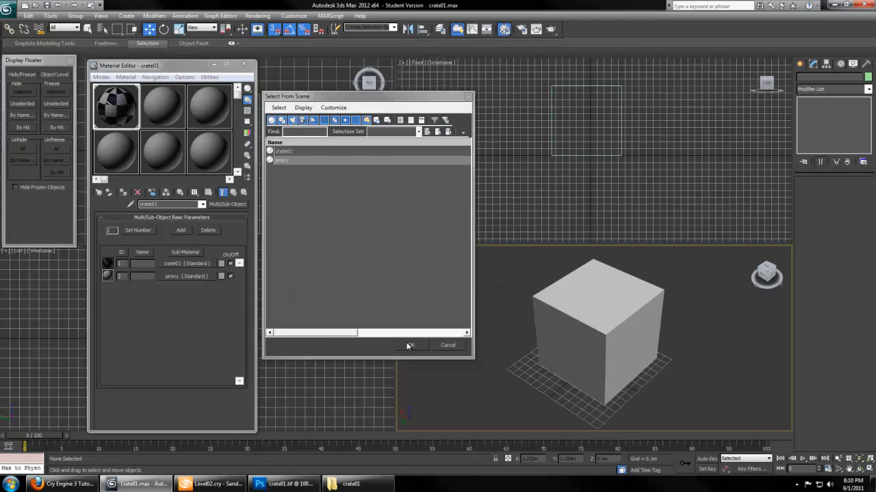
{"action": "left_click", "coordinate": [410, 344]}
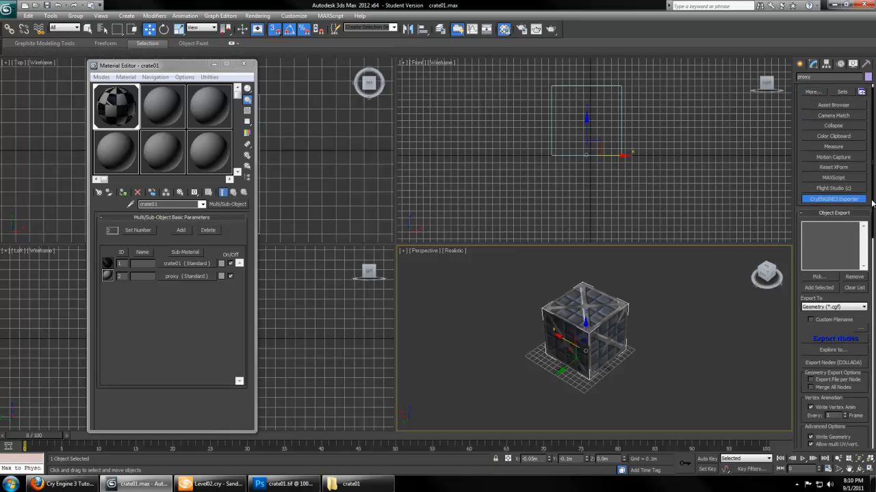
Add crate01 and proxy to the CryENGINE3 Object Export list and name the export file crate01
{"action": "left_click", "coordinate": [818, 275]}
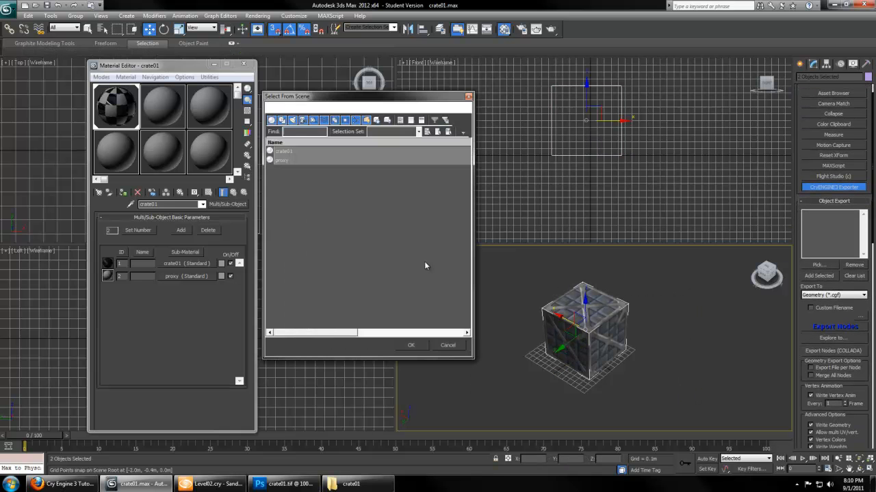
{"action": "left_click", "coordinate": [284, 151]}
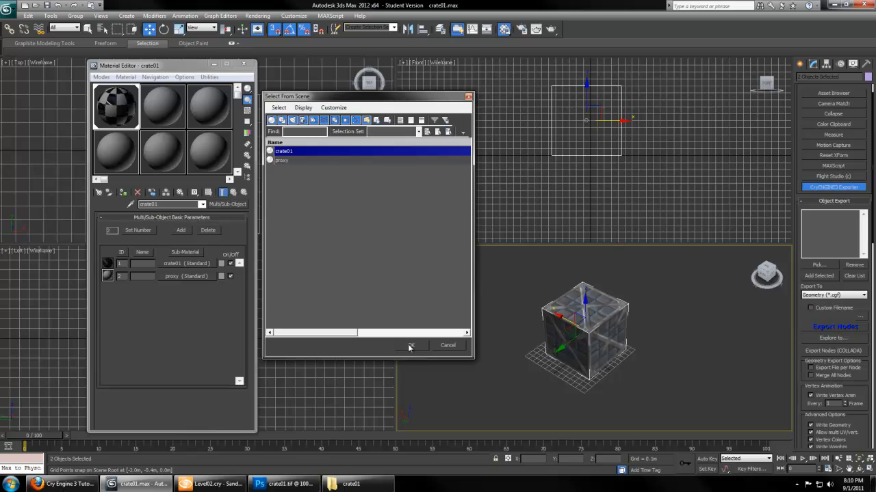
{"action": "left_click", "coordinate": [411, 345]}
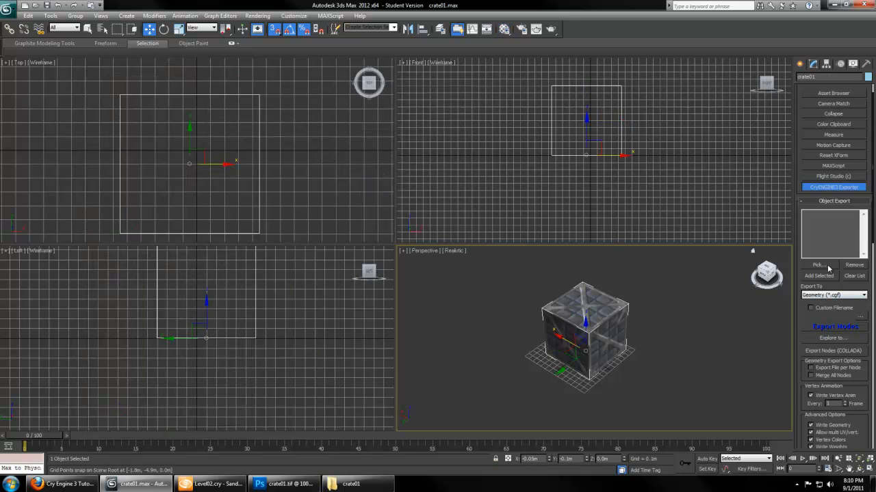
{"action": "left_click", "coordinate": [819, 276]}
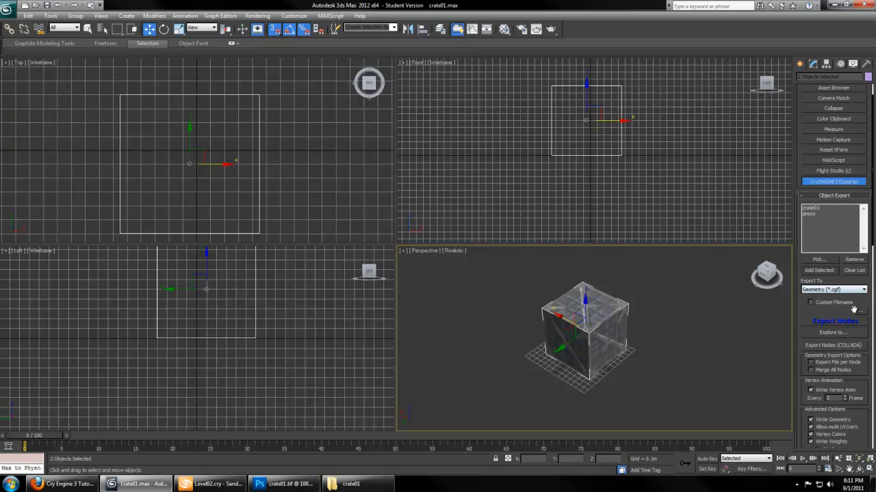
{"action": "left_click", "coordinate": [835, 321]}
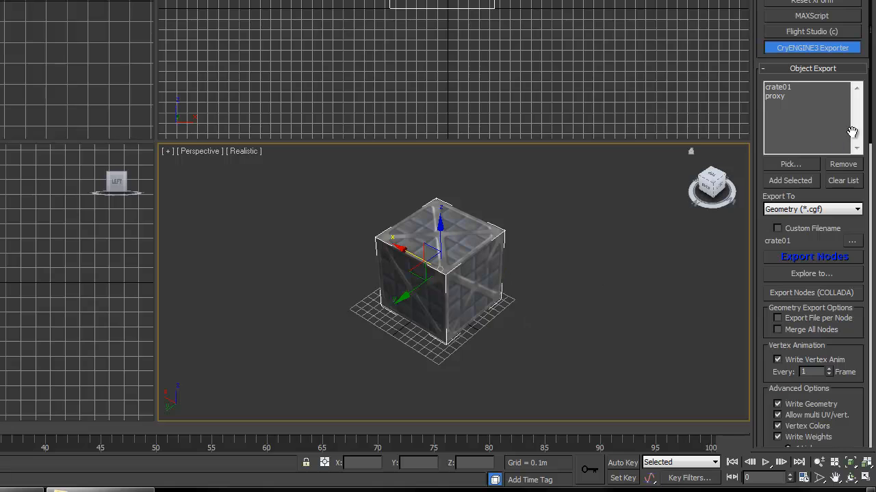
Create the material from the exporter and save it as crate01 in Game/Objects/crate01
{"action": "scroll", "scroll_direction": "down", "scroll_amount": 3}
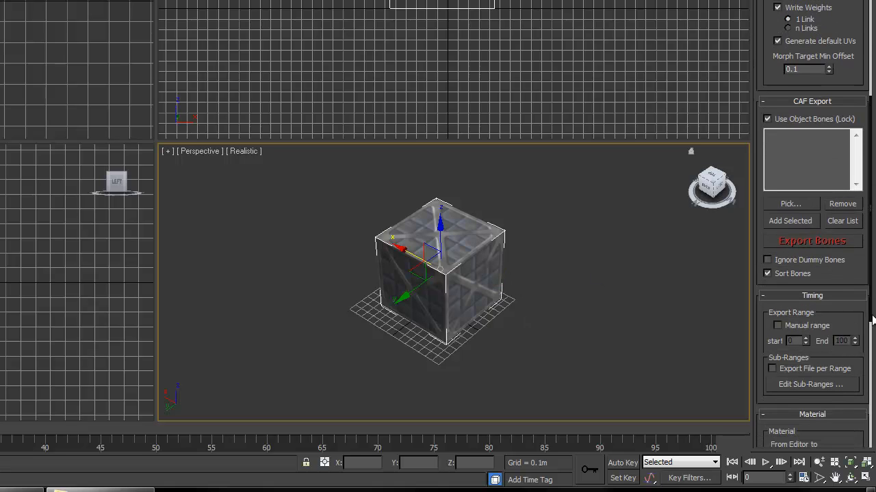
{"action": "scroll", "scroll_direction": "down", "scroll_amount": 3}
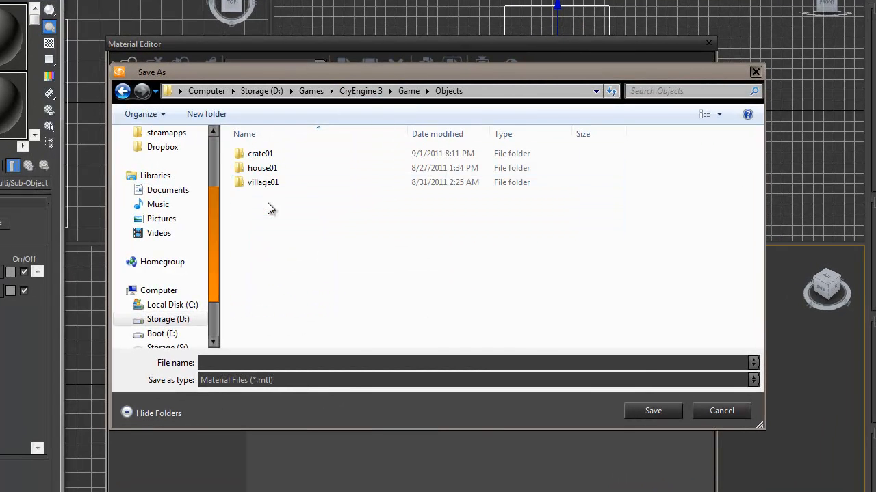
{"action": "type", "text": "crate01"}
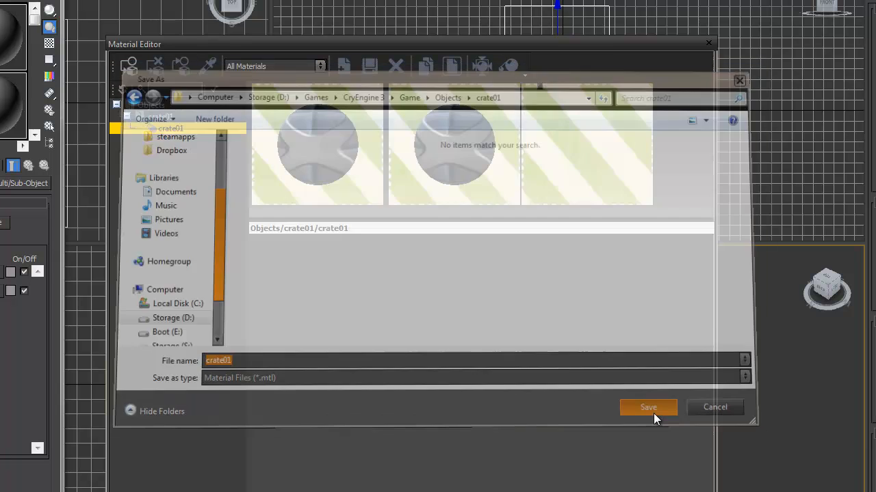
{"action": "left_click", "coordinate": [647, 407]}
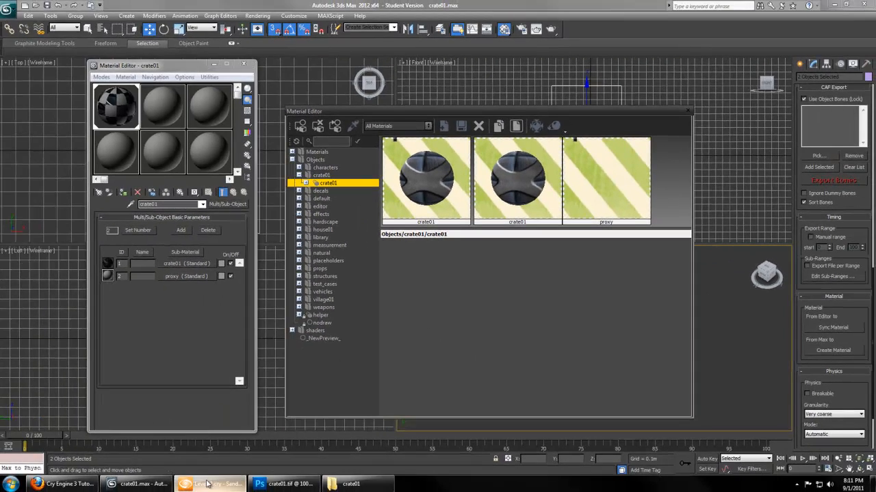
In the Sandbox Material Editor give [2] proxy the Nodraw shader, keep Illum on [1] crate01, and show the object categories
{"action": "left_click", "coordinate": [210, 485]}
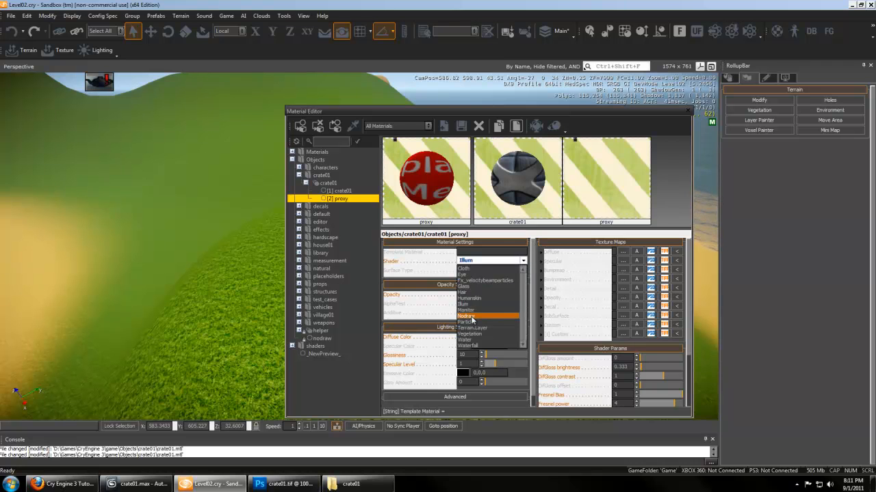
{"action": "left_click", "coordinate": [467, 316]}
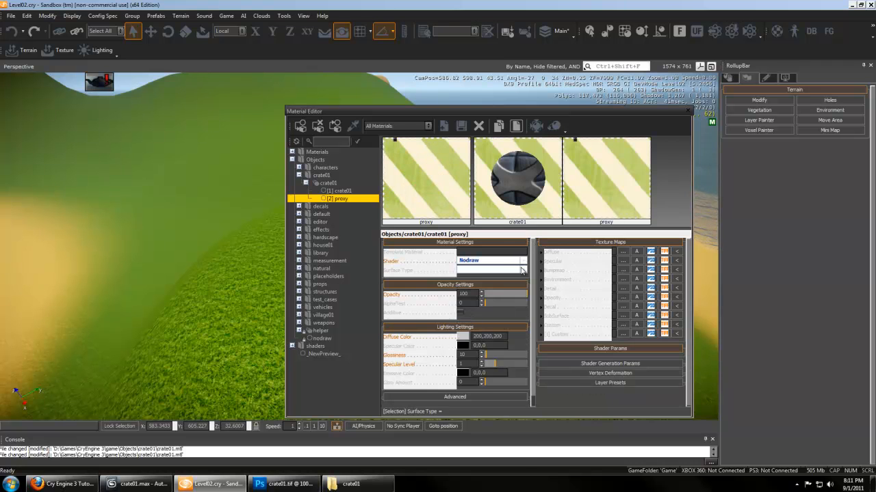
{"action": "left_click", "coordinate": [523, 269]}
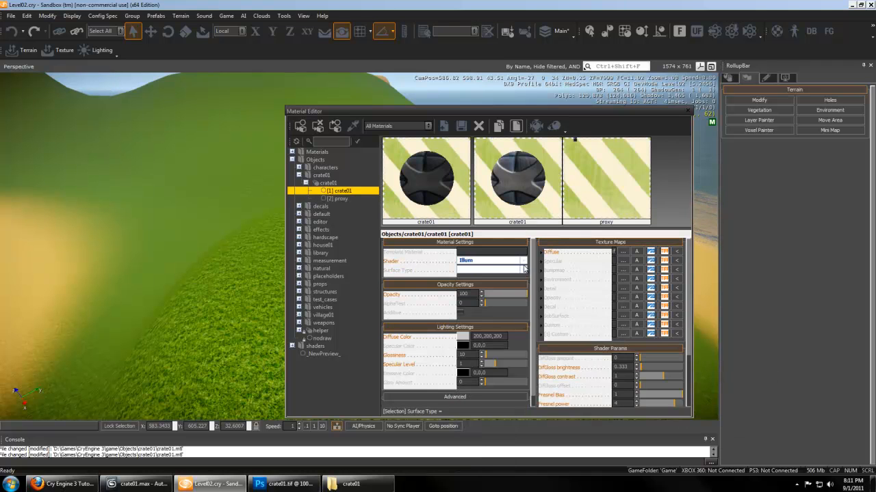
{"action": "left_click", "coordinate": [523, 261]}
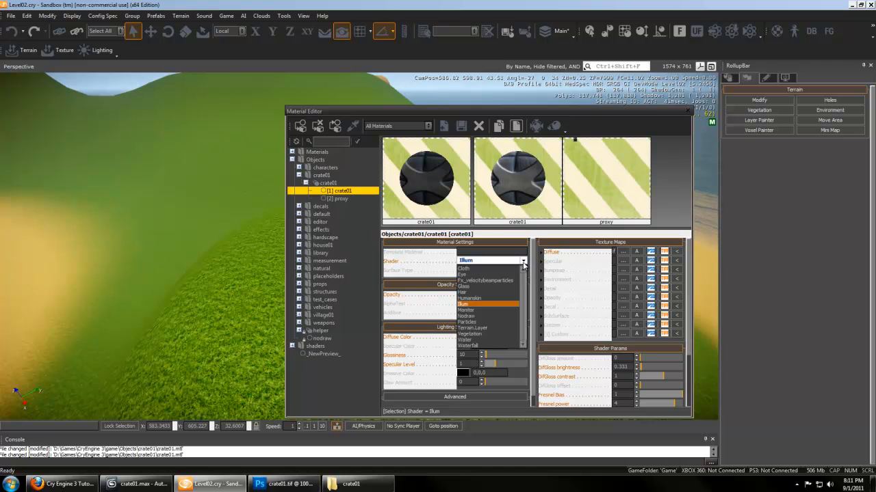
{"action": "left_click", "coordinate": [522, 270]}
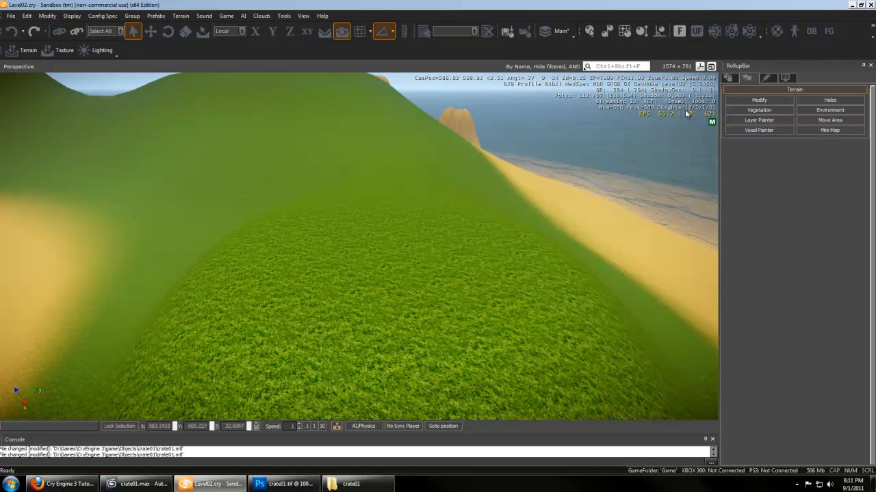
{"action": "left_click", "coordinate": [747, 78]}
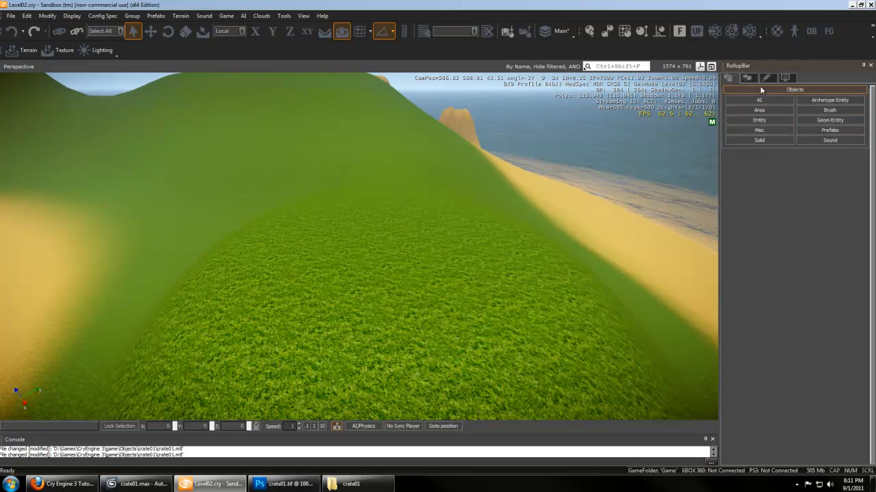